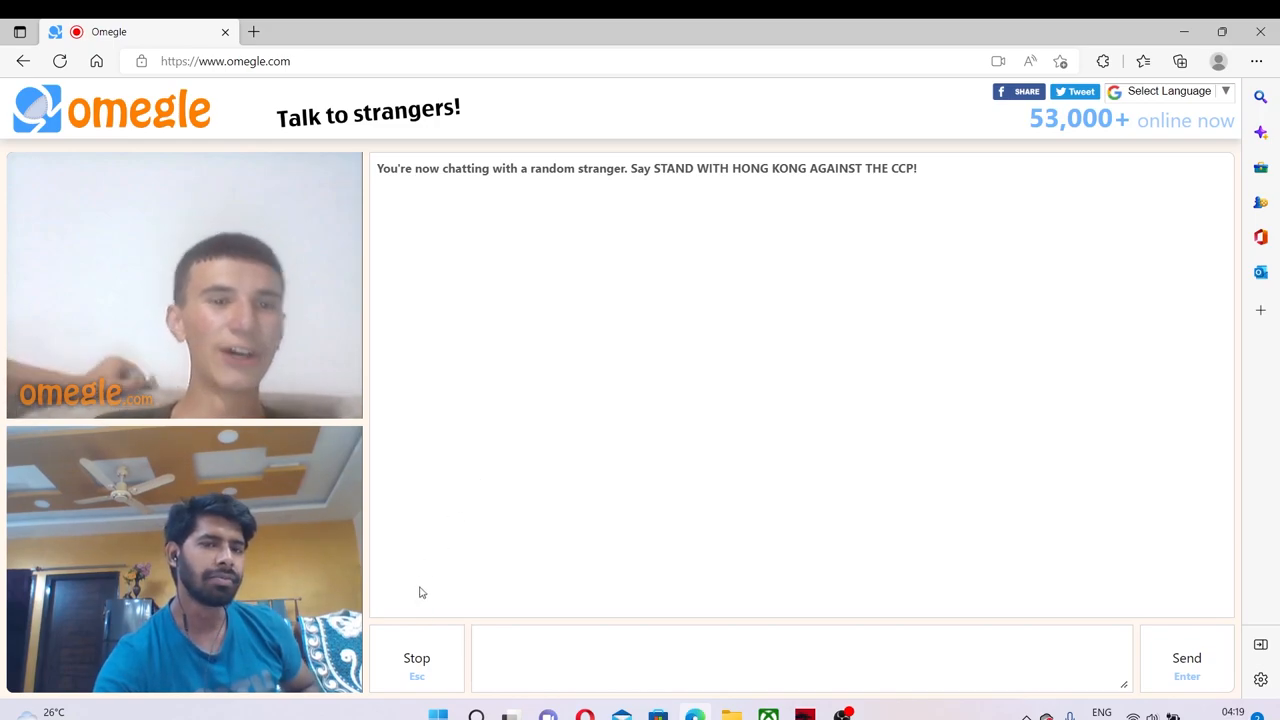
{"action": "mouse_move", "coordinate": [416, 616]}
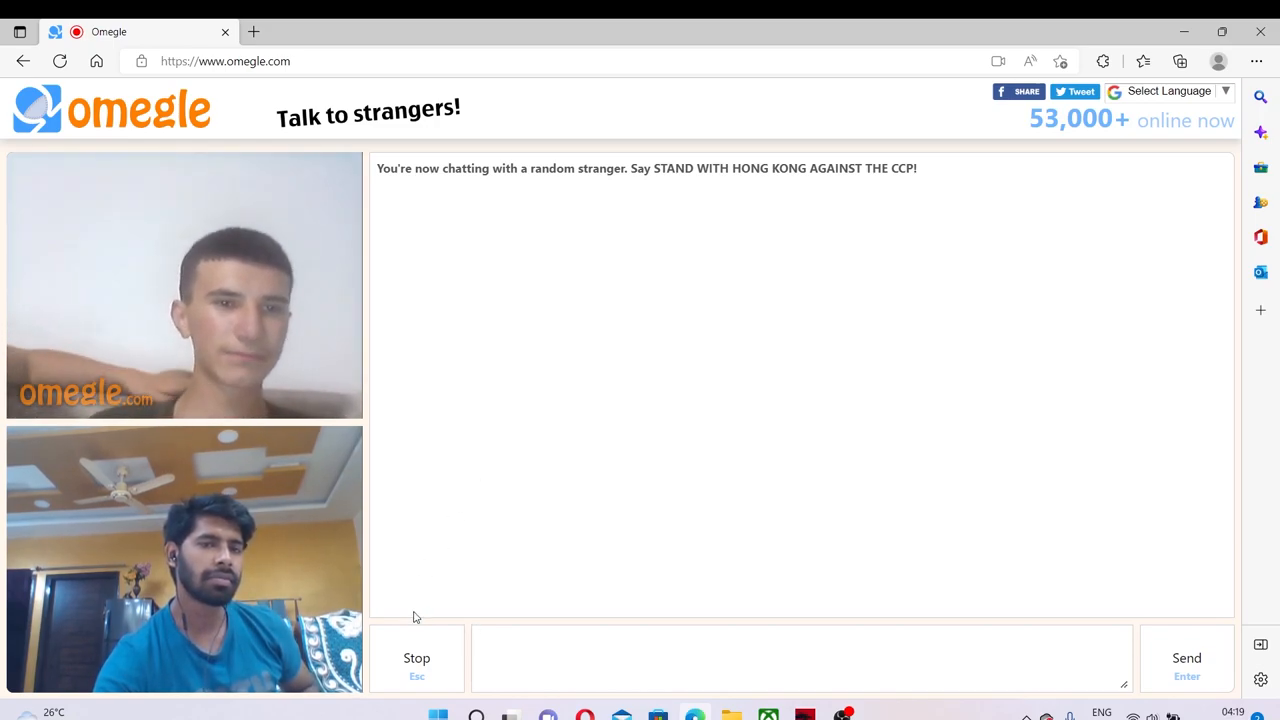